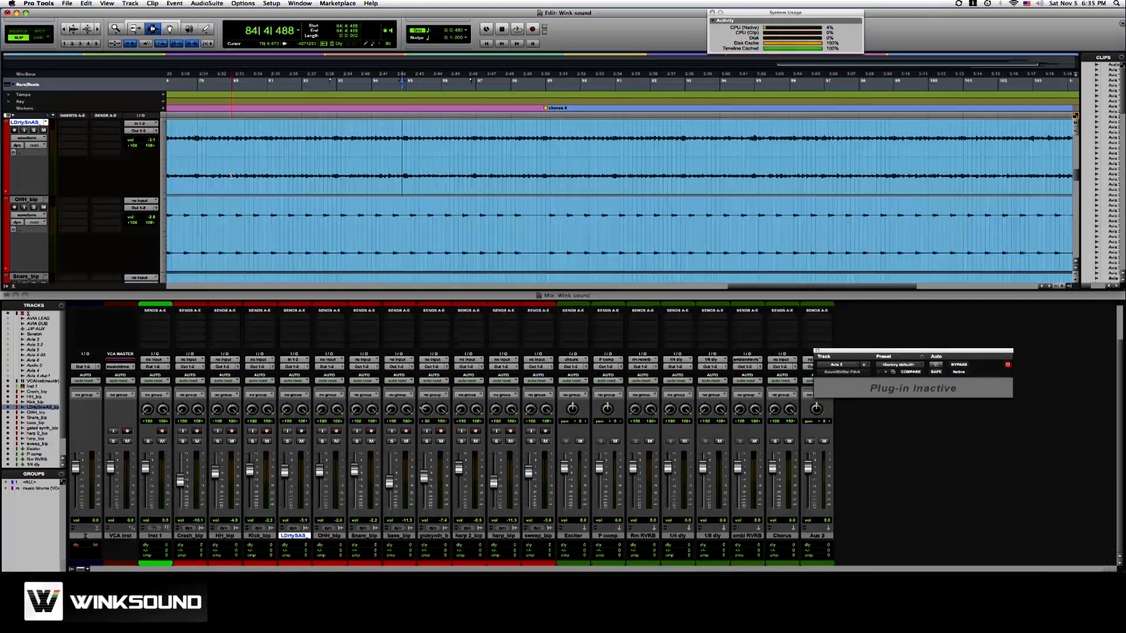
Step: Record-arm a track, then create new mono audio tracks and colour them green
key("shift+r")
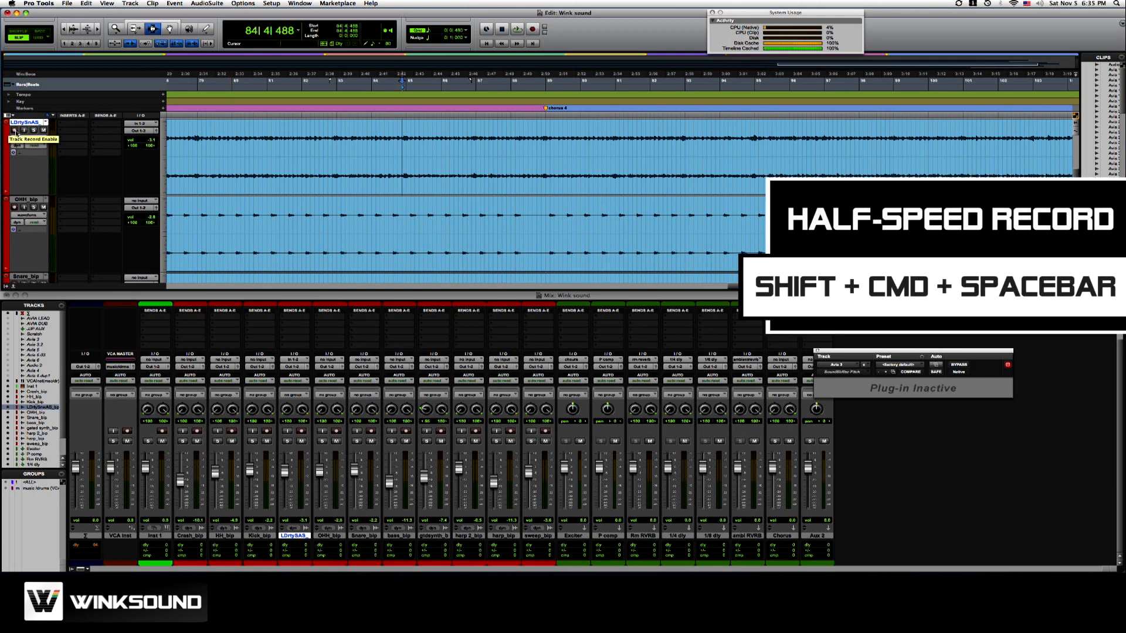
left_click(532, 28)
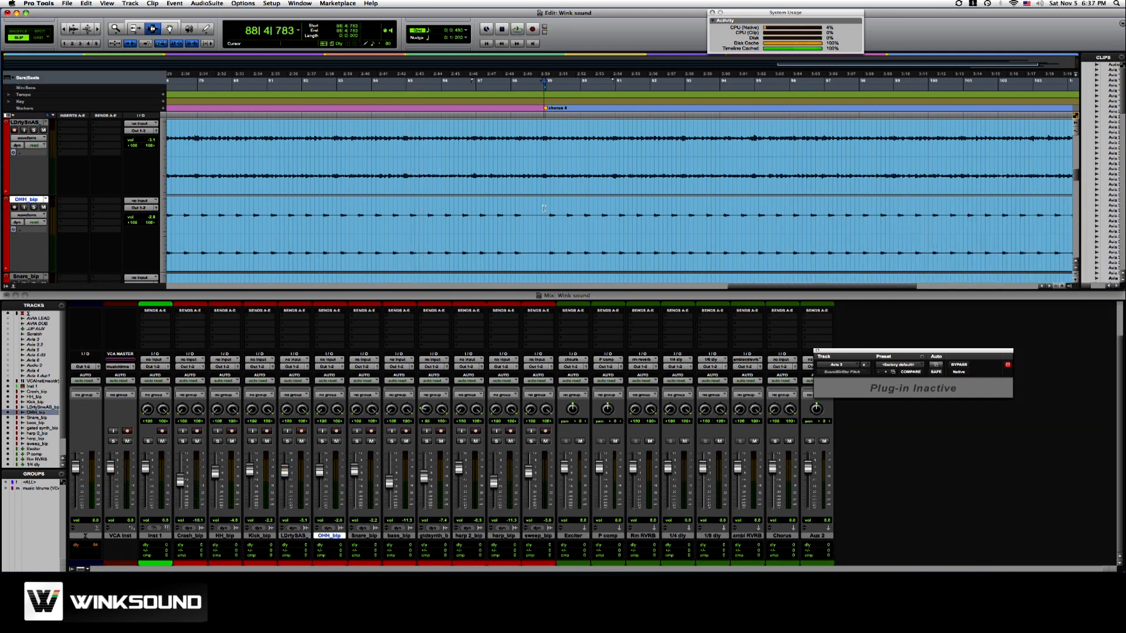
key("shift+cmd+n")
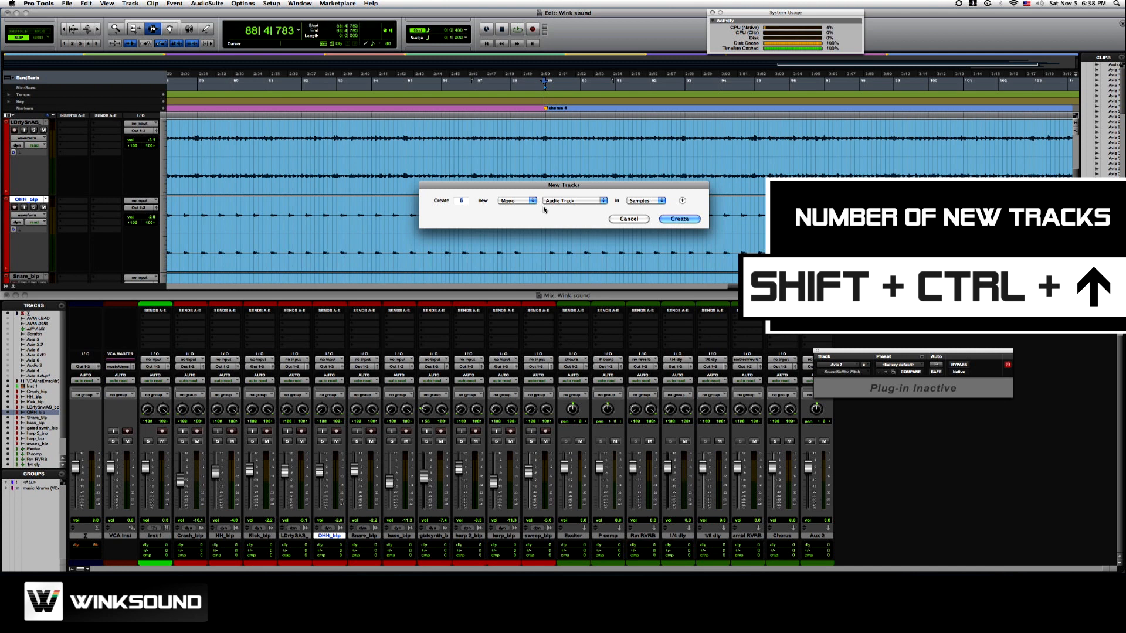
left_click(680, 201)
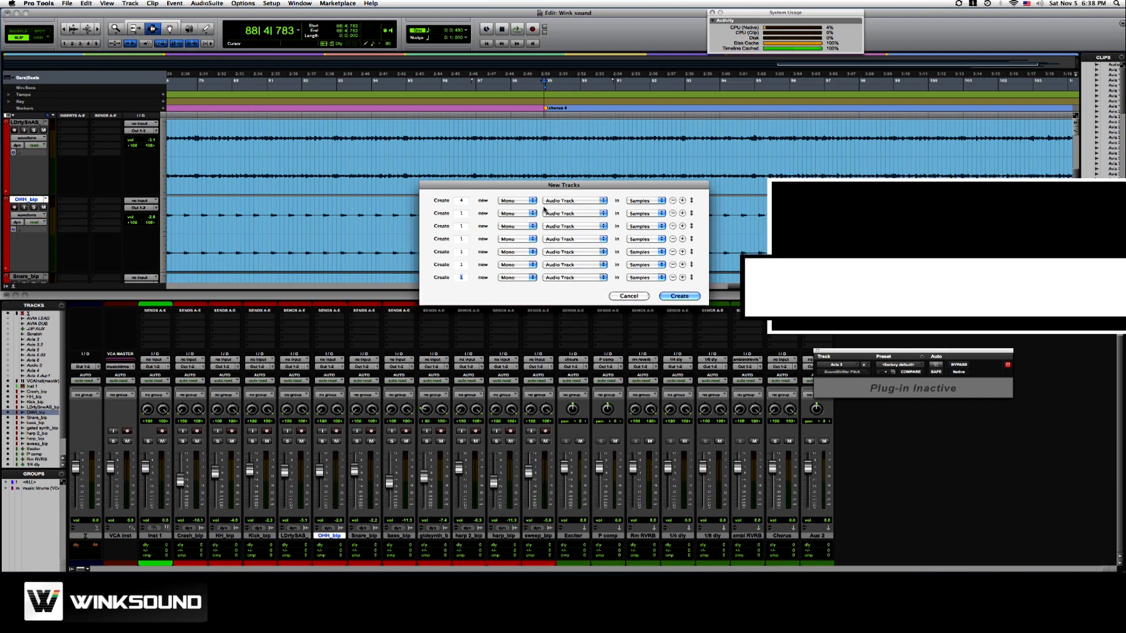
left_click(680, 296)
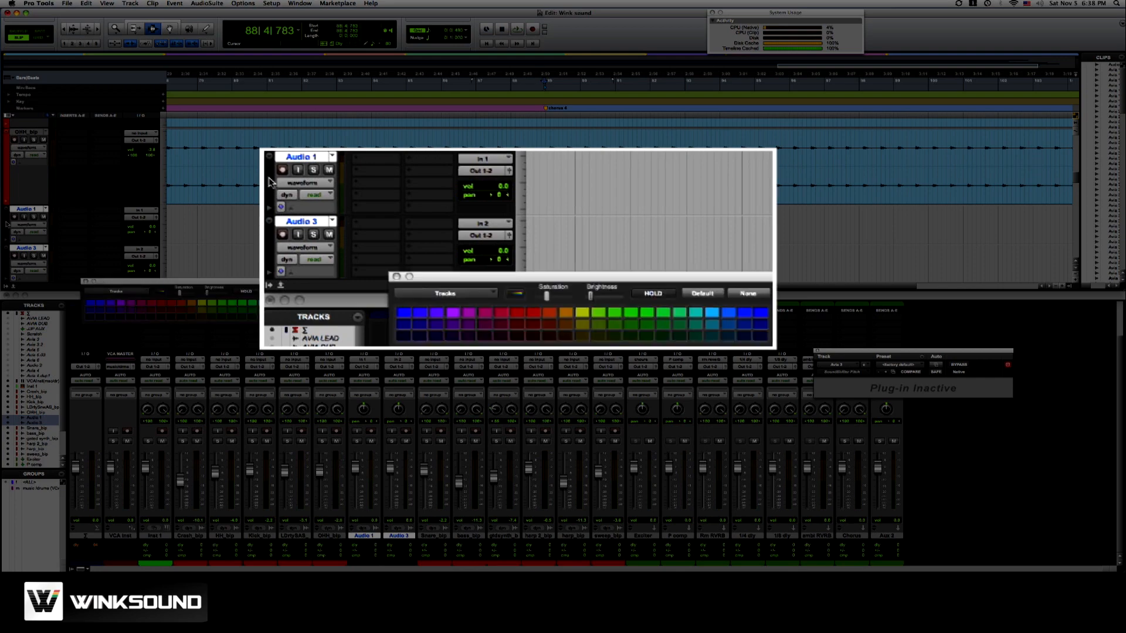
left_click(597, 324)
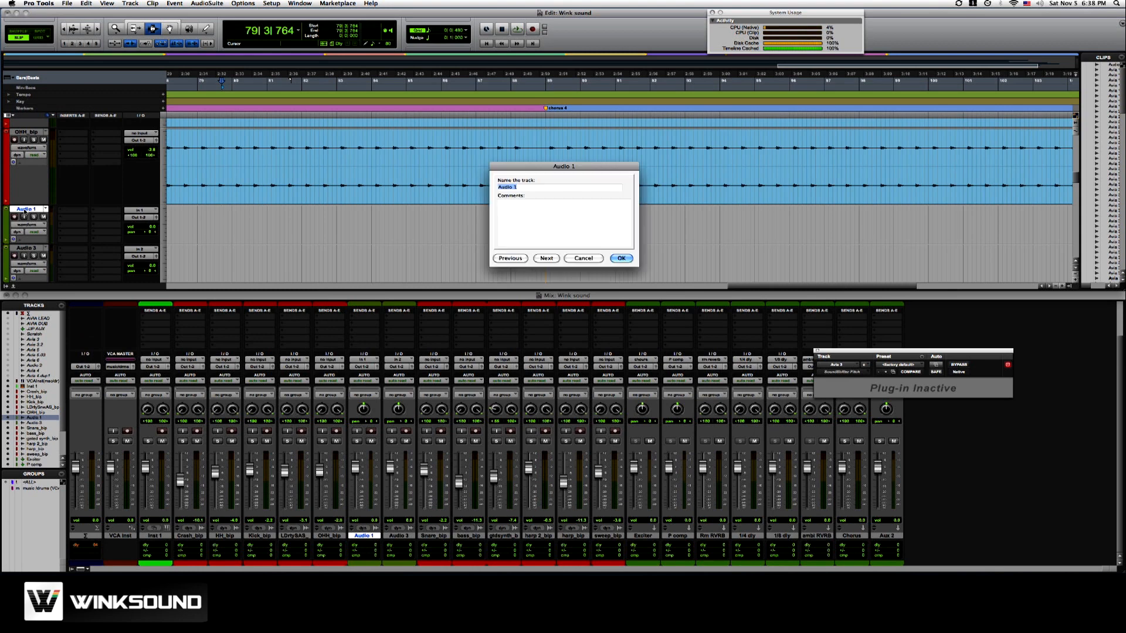
Step: Name Audio 1 'WI1' and the next track 'WI2', then confirm with OK
type("W1")
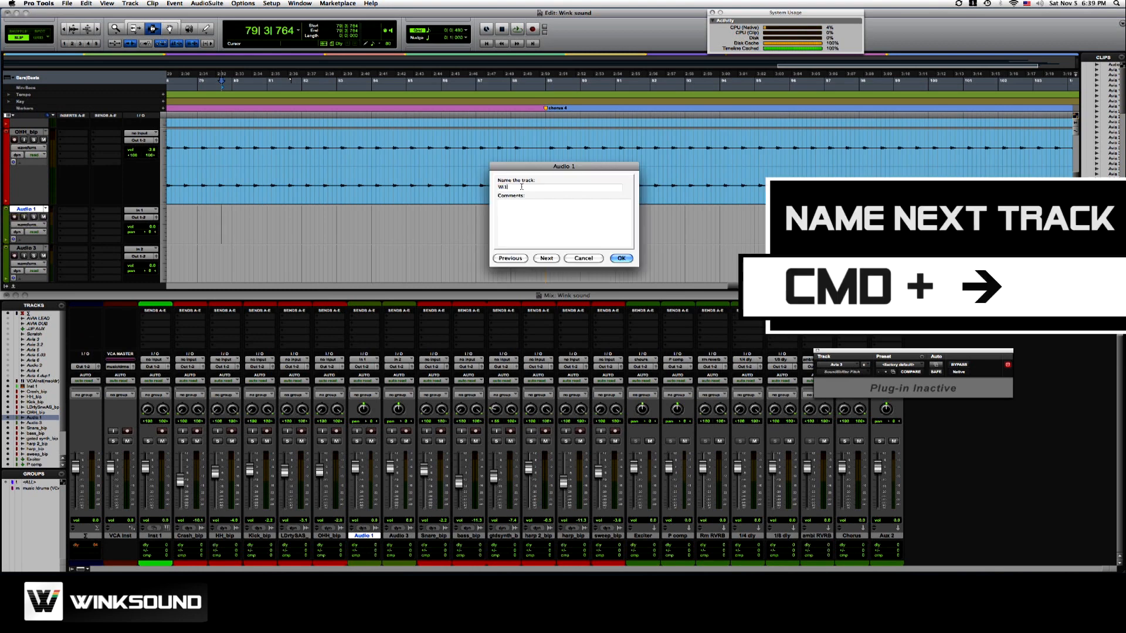
left_click(546, 258)
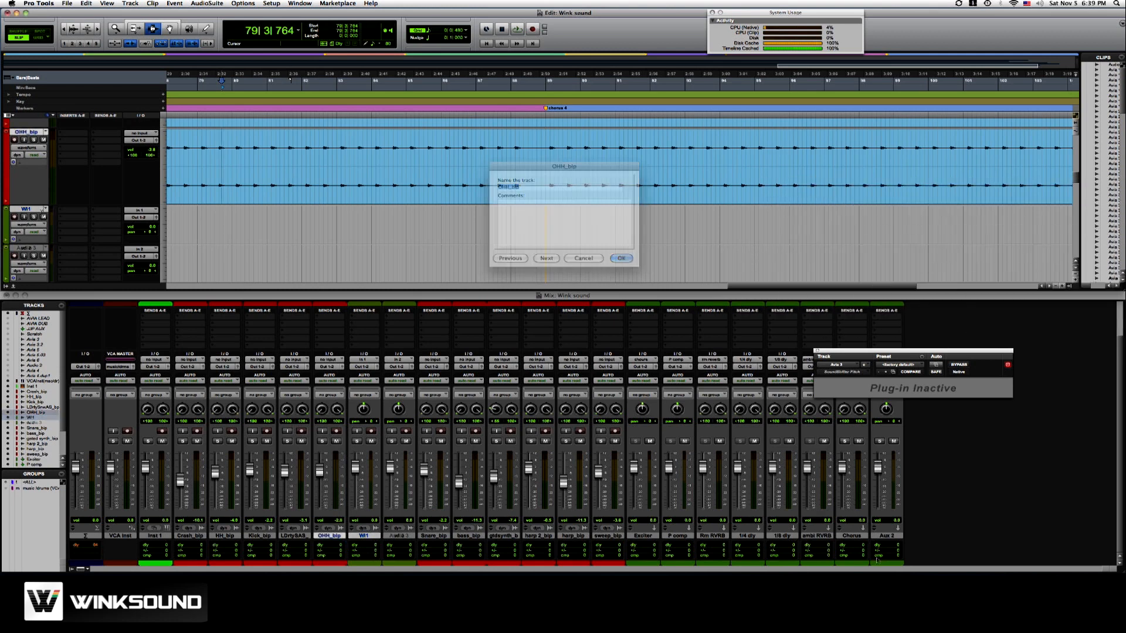
left_click(622, 258)
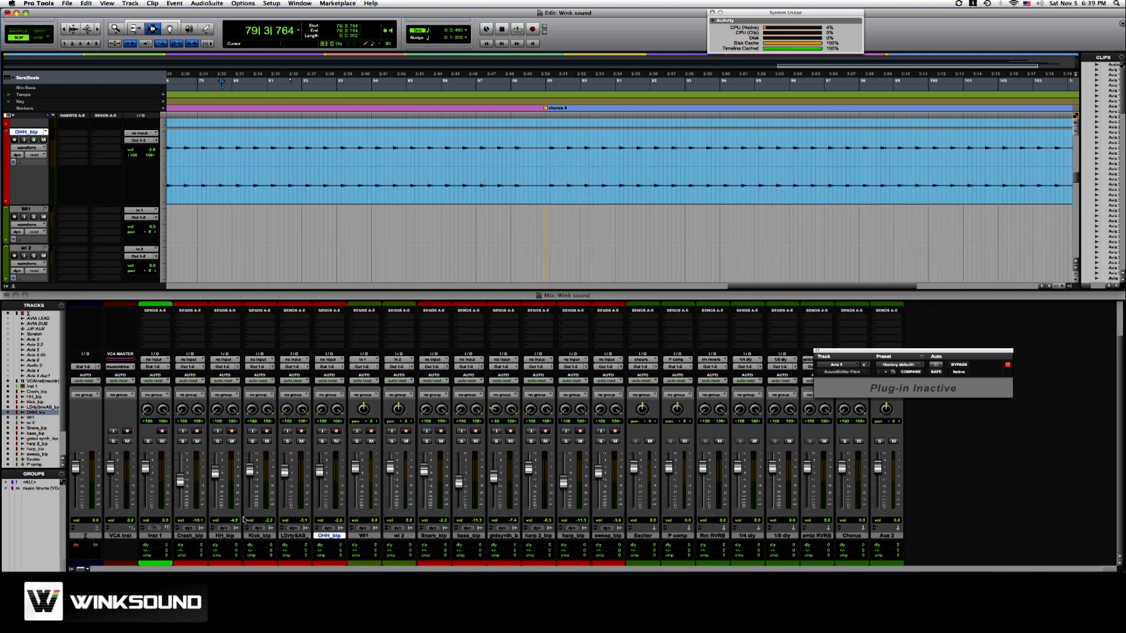